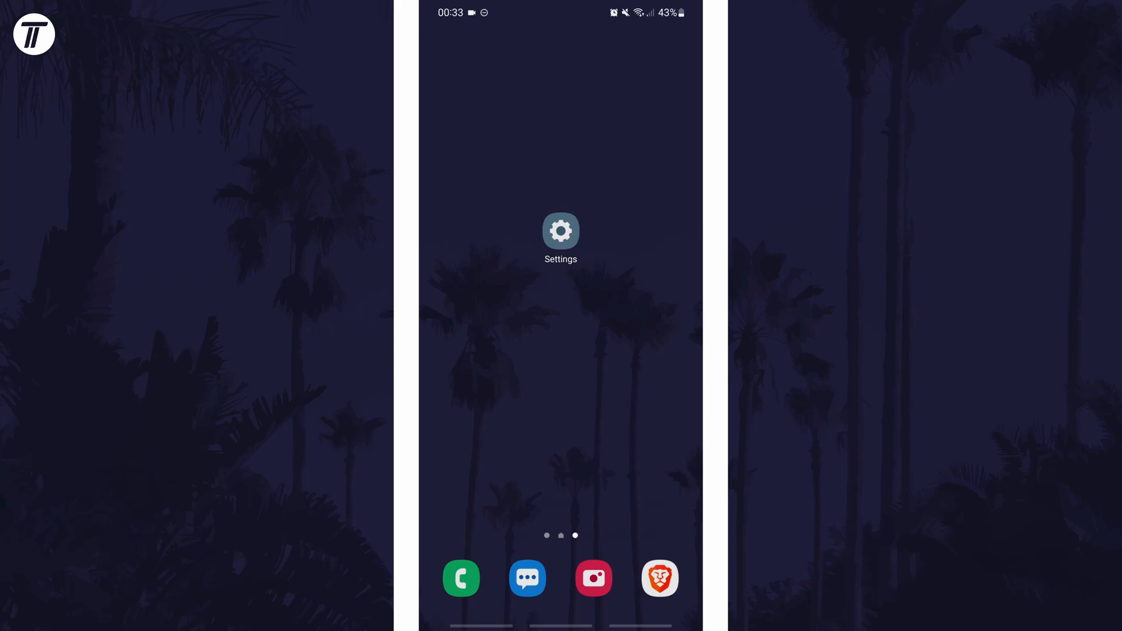
- Open Settings, go to Display, and scroll to the Touch sensitivity toggle
left_click(560, 230)
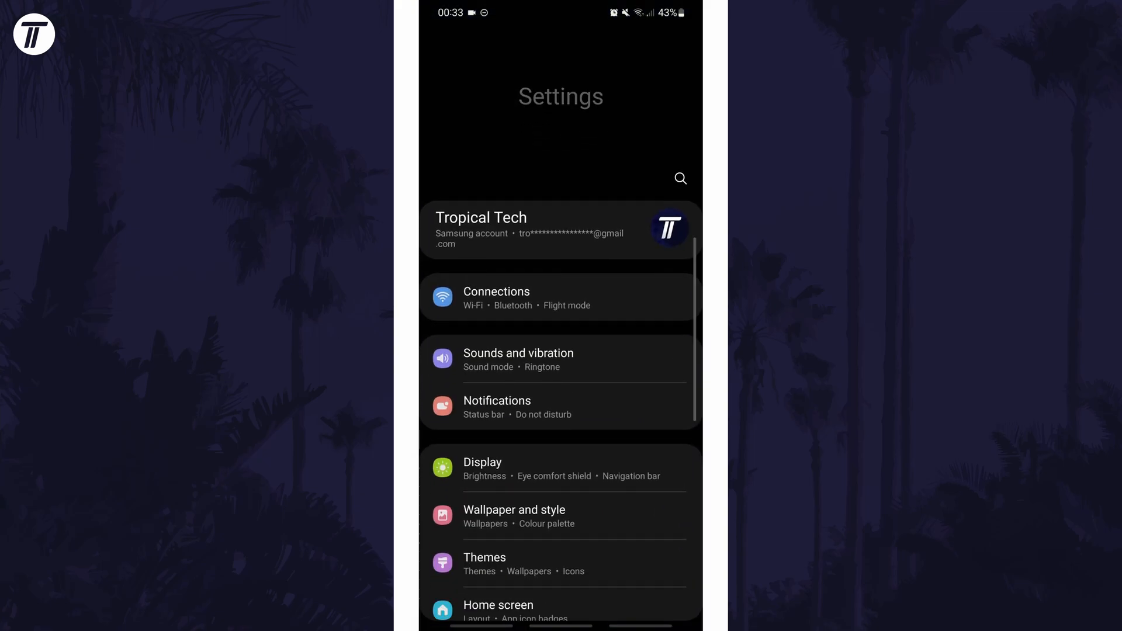
scroll("up", 3)
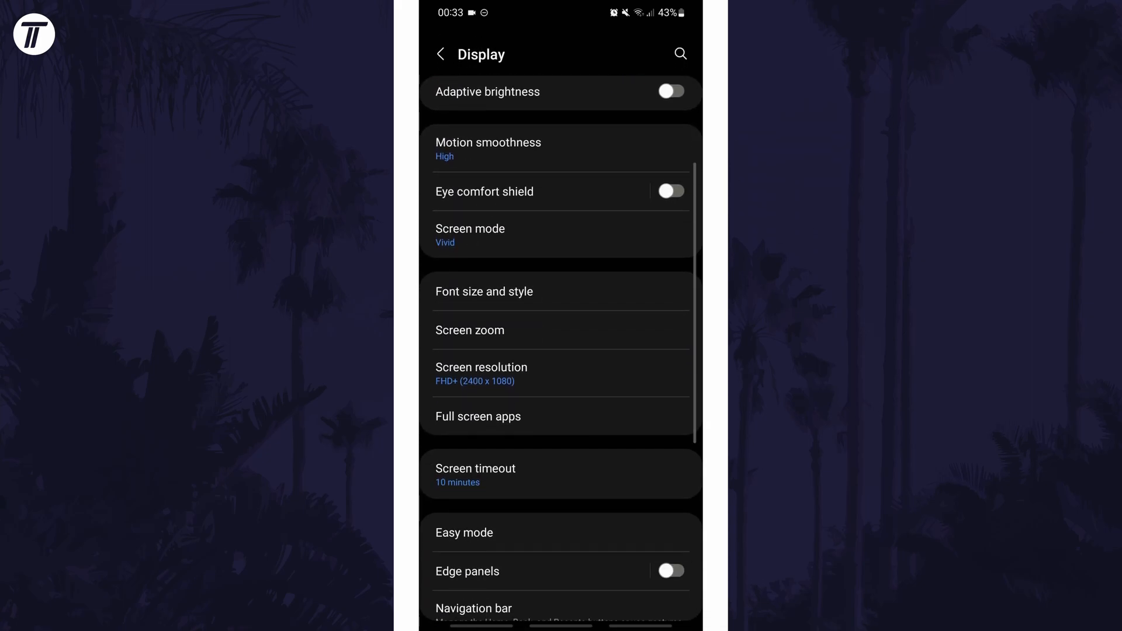
scroll("down", 3)
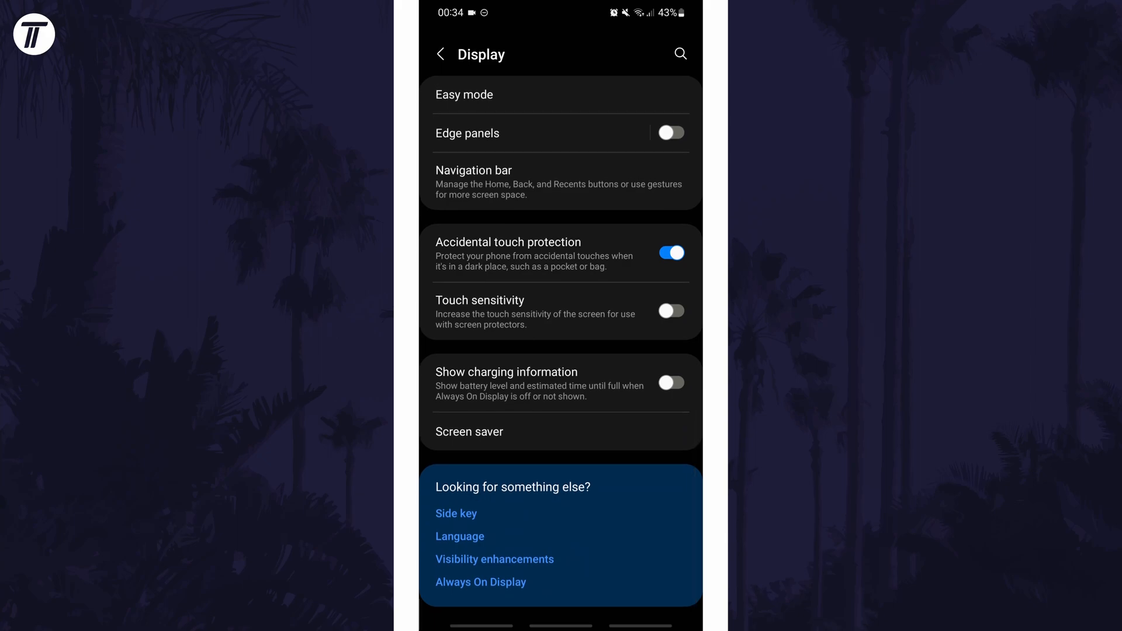
left_click(670, 310)
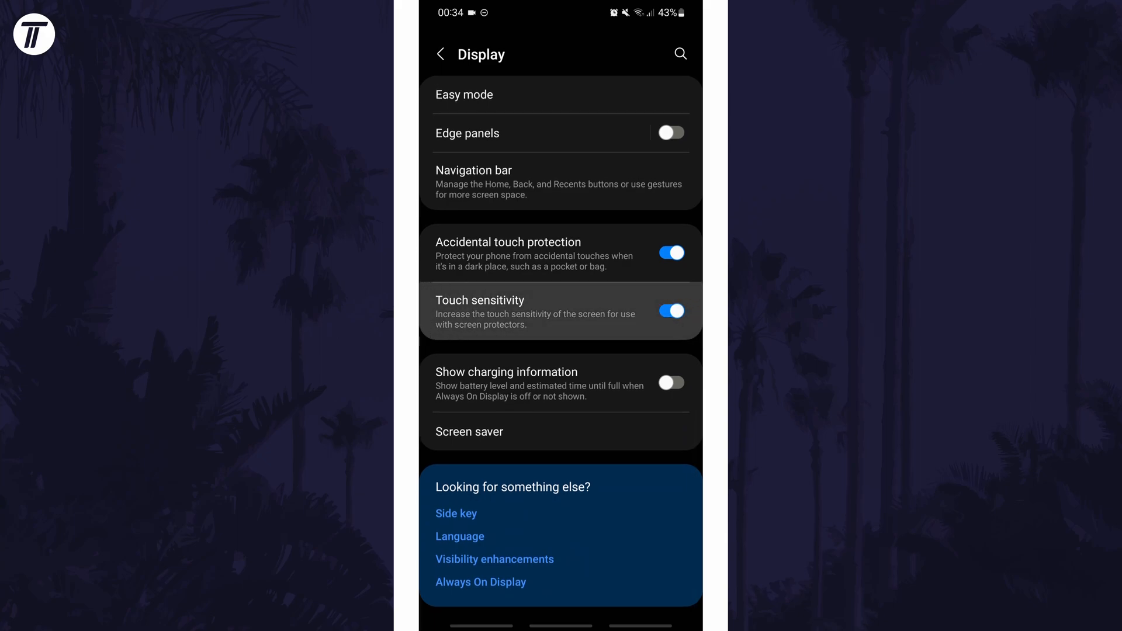
left_click(670, 310)
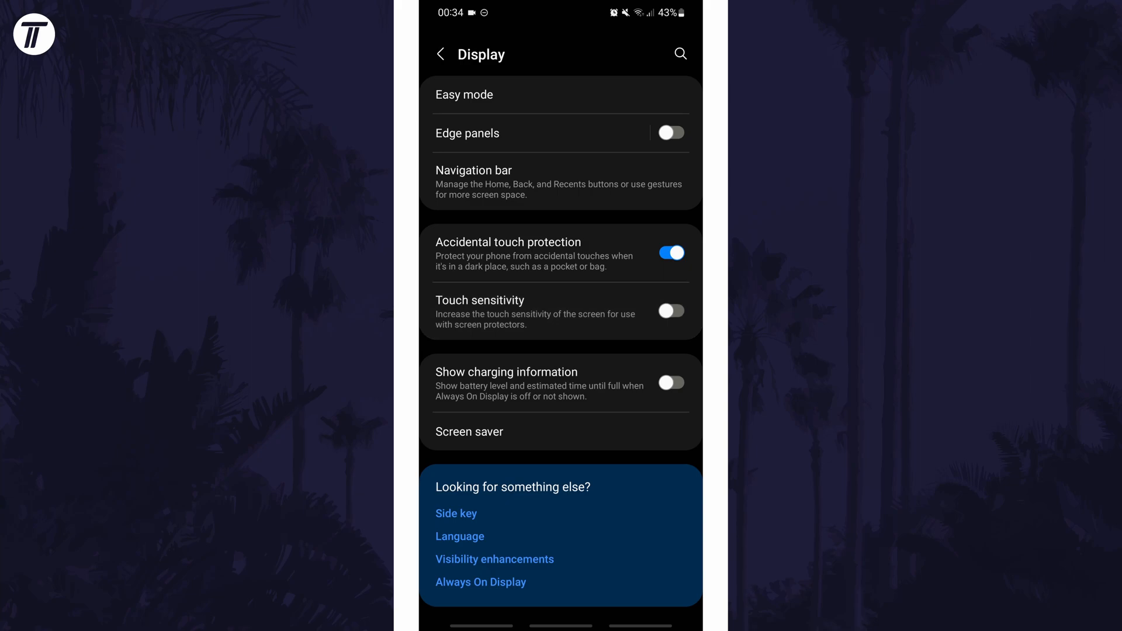